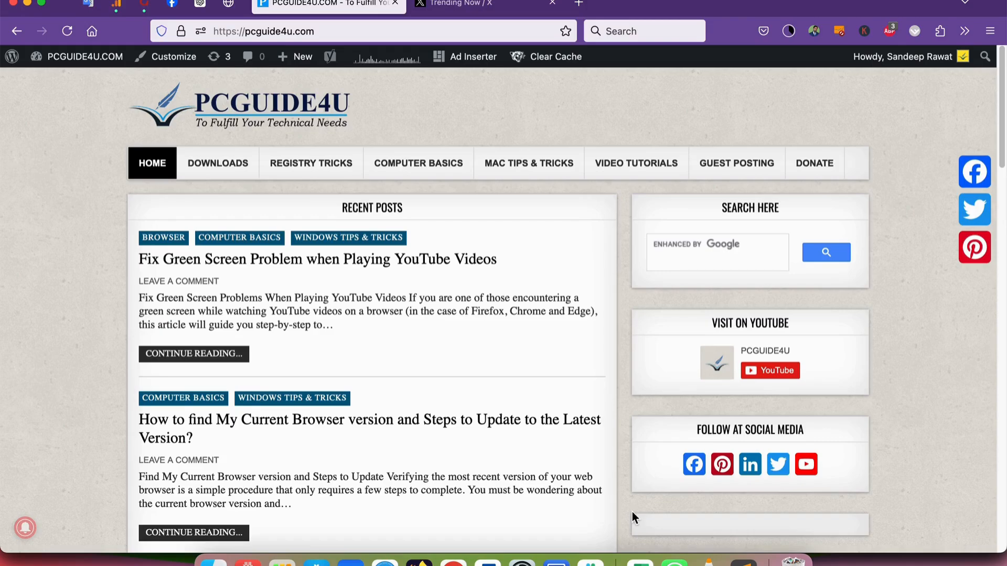
pyautogui.moveTo(440, 347)
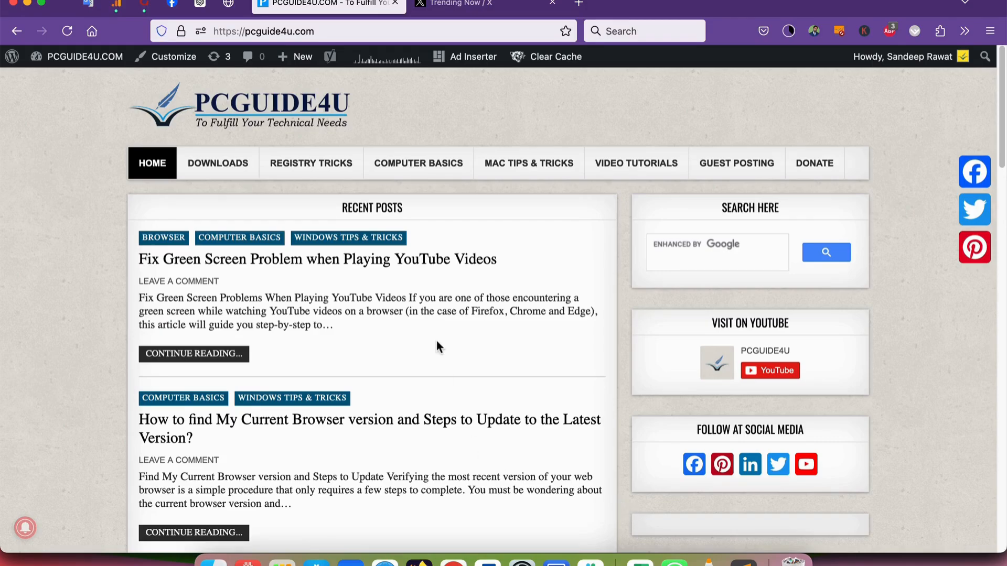
# - Switch to the Firefox tab showing X's Explore page with trending topics
pyautogui.click(456, 4)
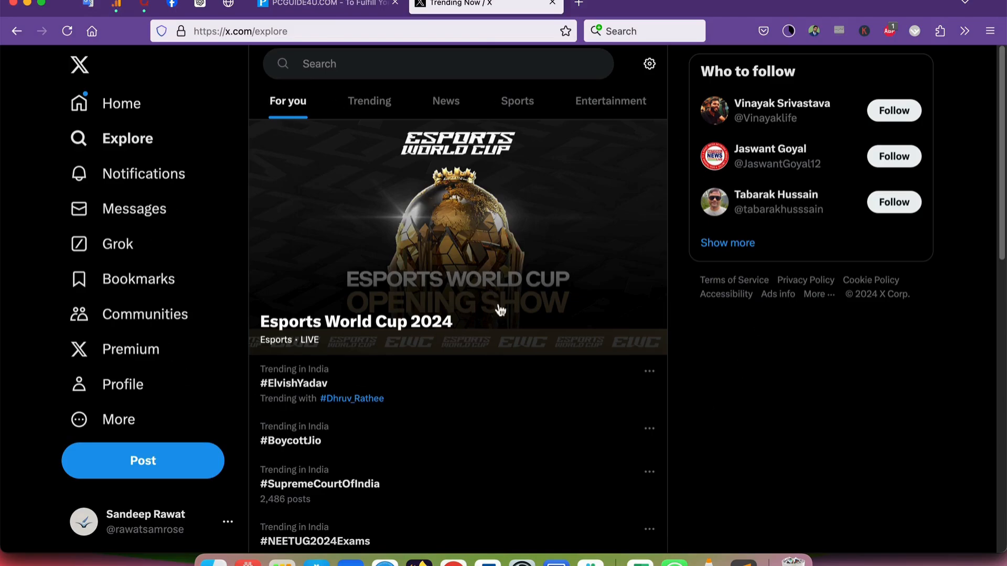
pyautogui.moveTo(206, 99)
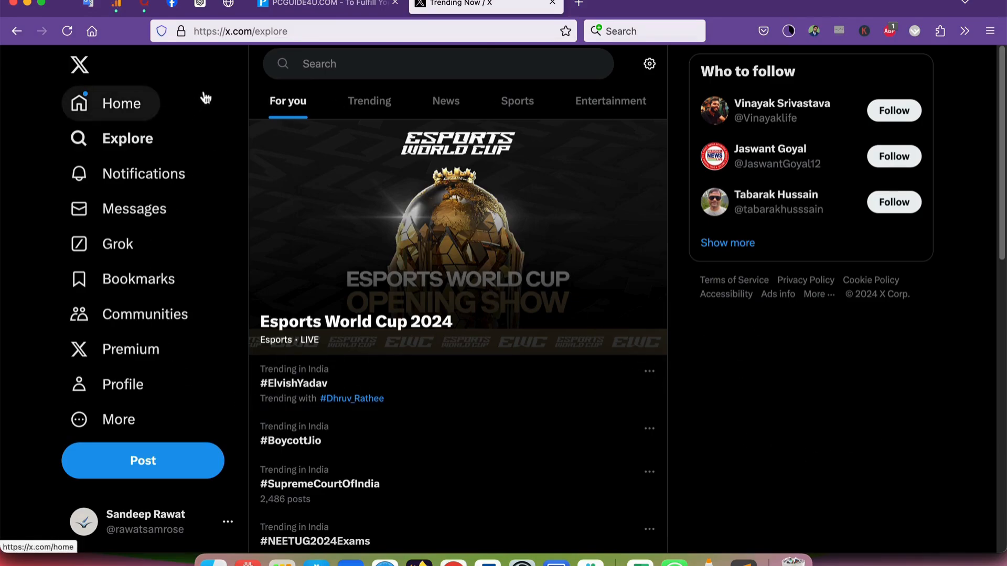
pyautogui.moveTo(205, 115)
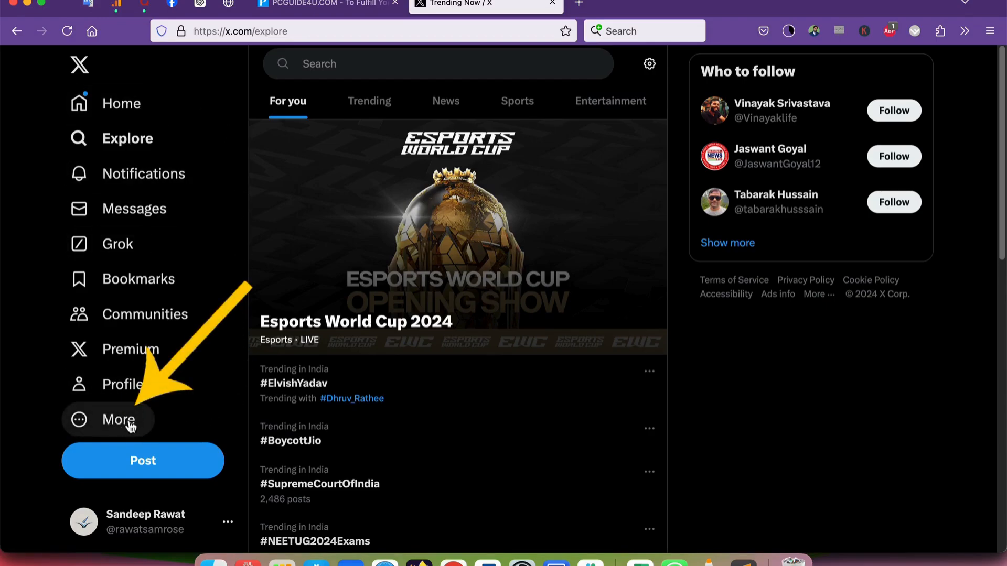
# - Go to Settings and privacy from the More menu, landing on Your Account
pyautogui.click(118, 419)
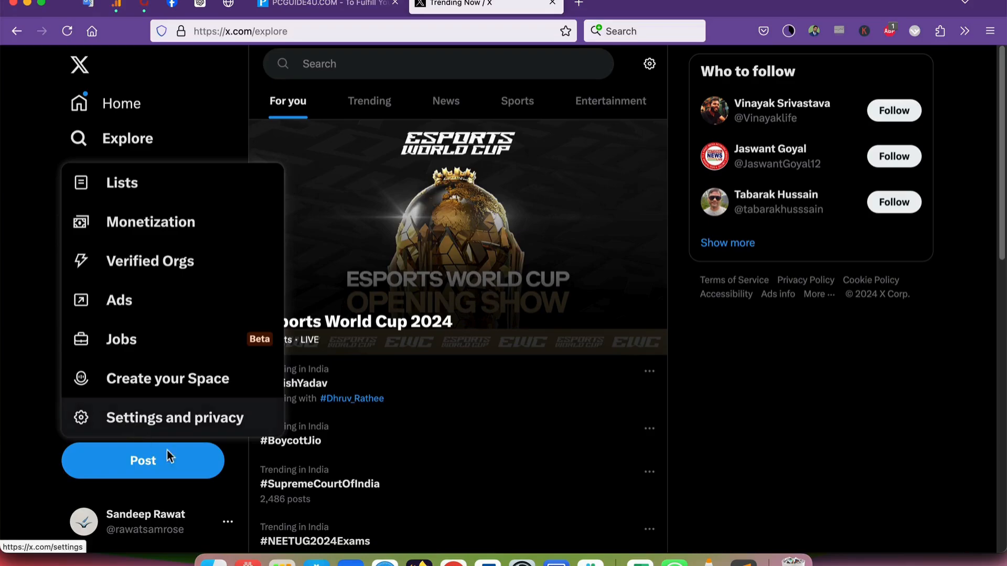
pyautogui.moveTo(213, 426)
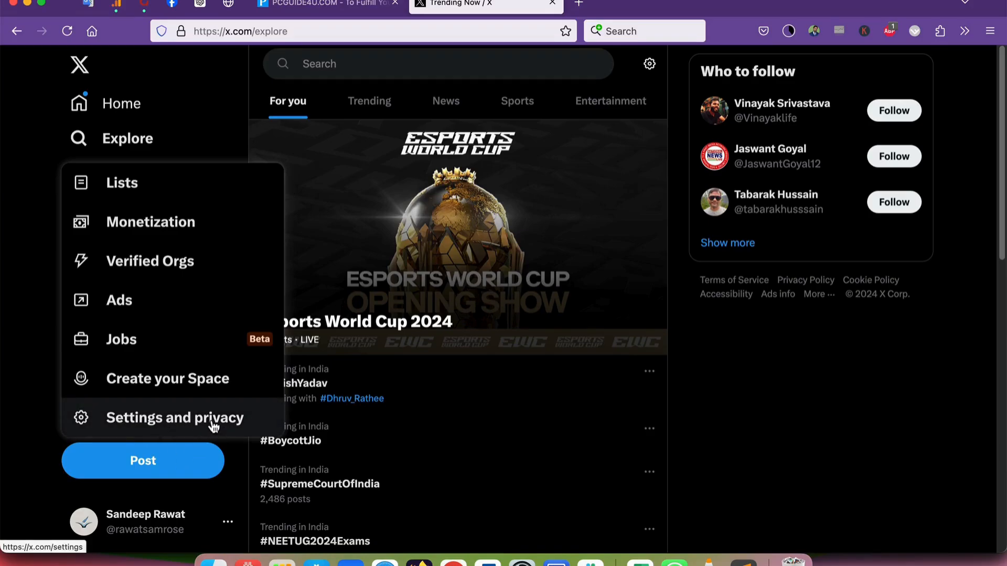
pyautogui.click(175, 417)
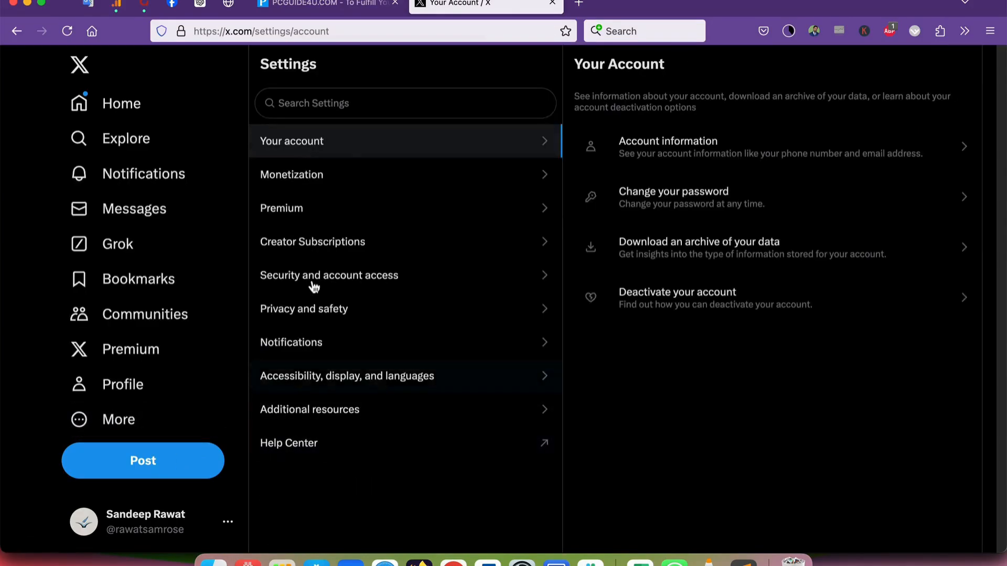
pyautogui.moveTo(381, 342)
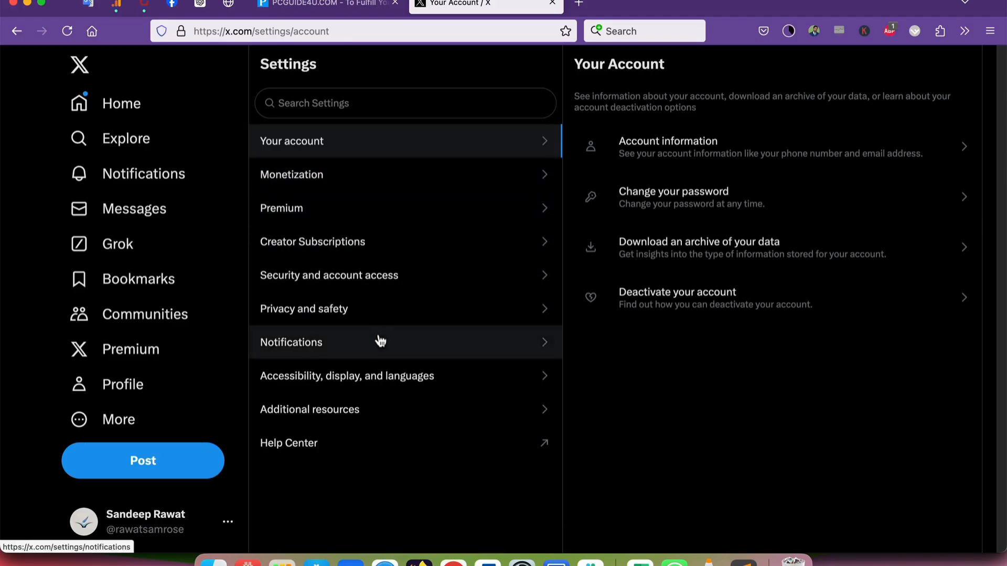
pyautogui.moveTo(379, 385)
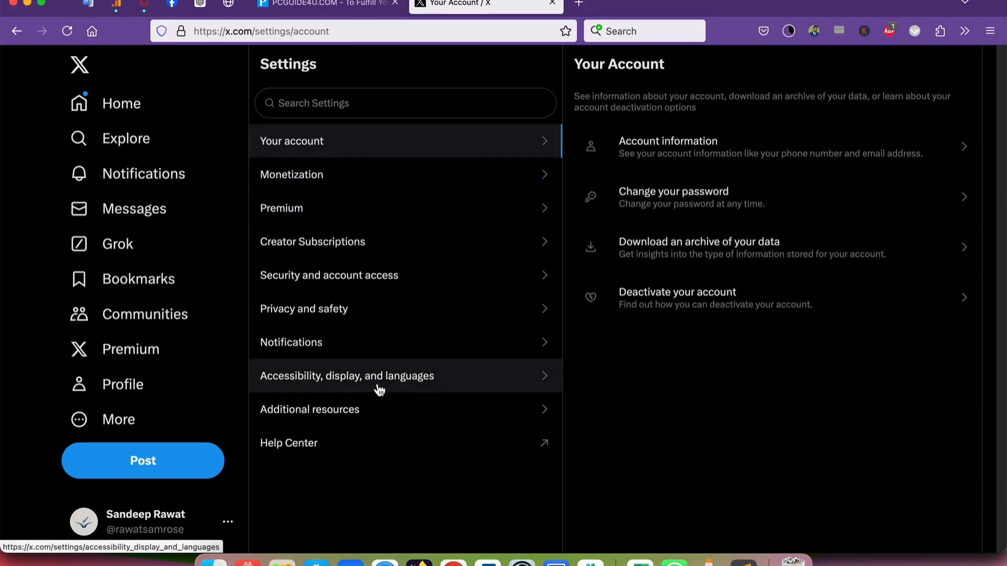
# - Reach the Display settings via 'Accessibility, display, and languages'
pyautogui.click(347, 376)
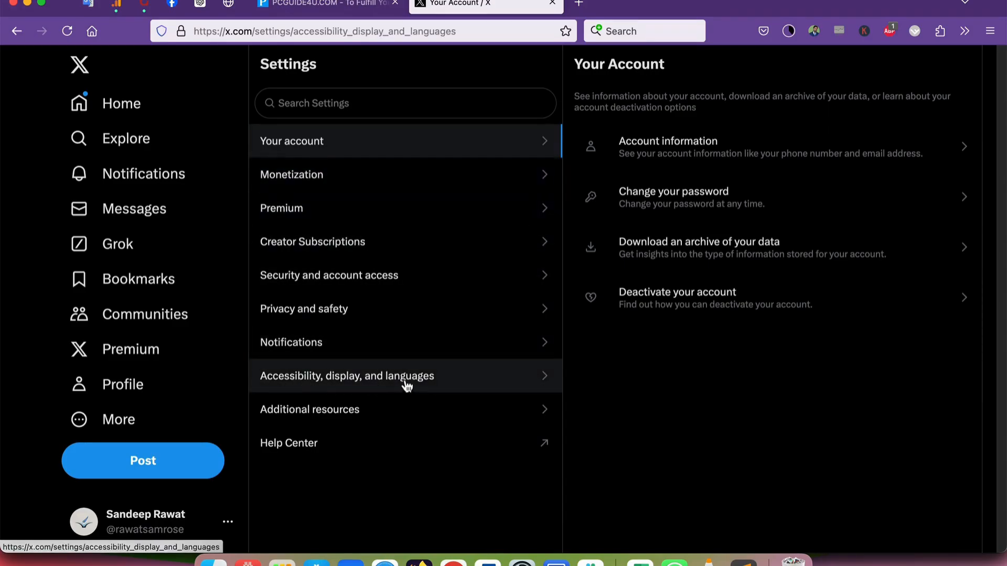
pyautogui.click(347, 376)
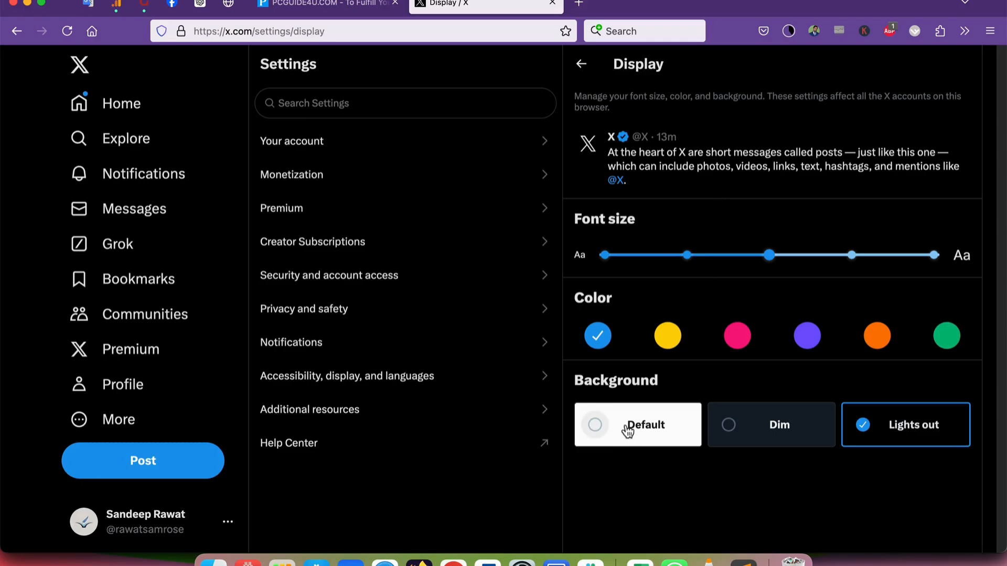
pyautogui.moveTo(909, 442)
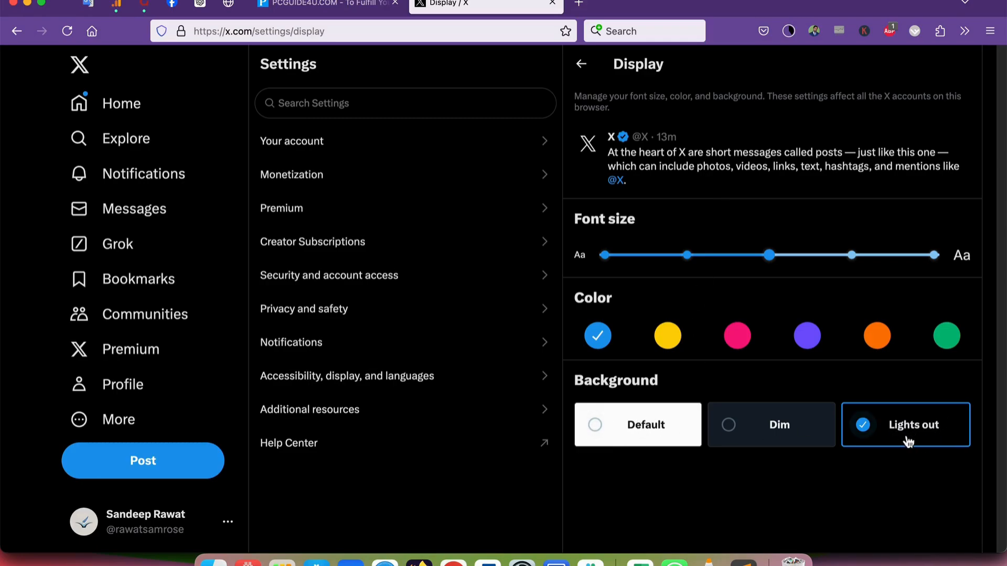
pyautogui.moveTo(846, 442)
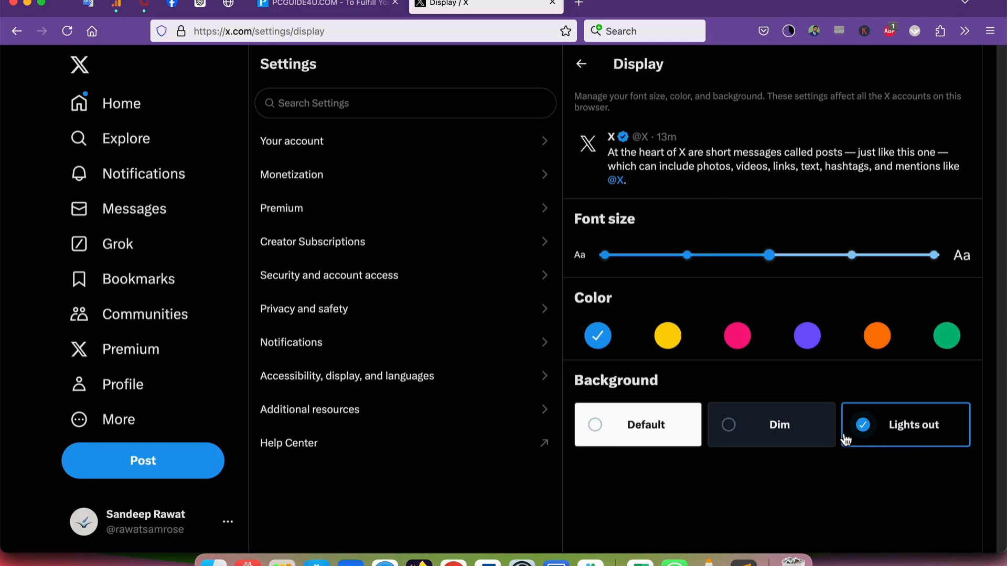
# - Change the Background from Lights out to Dim, then to the white Default theme
pyautogui.click(771, 425)
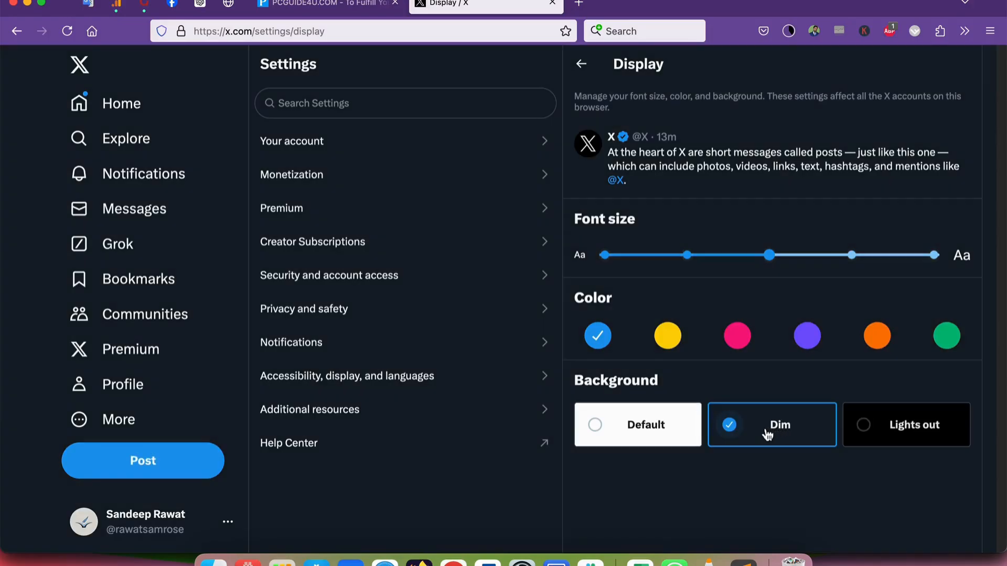
pyautogui.click(639, 424)
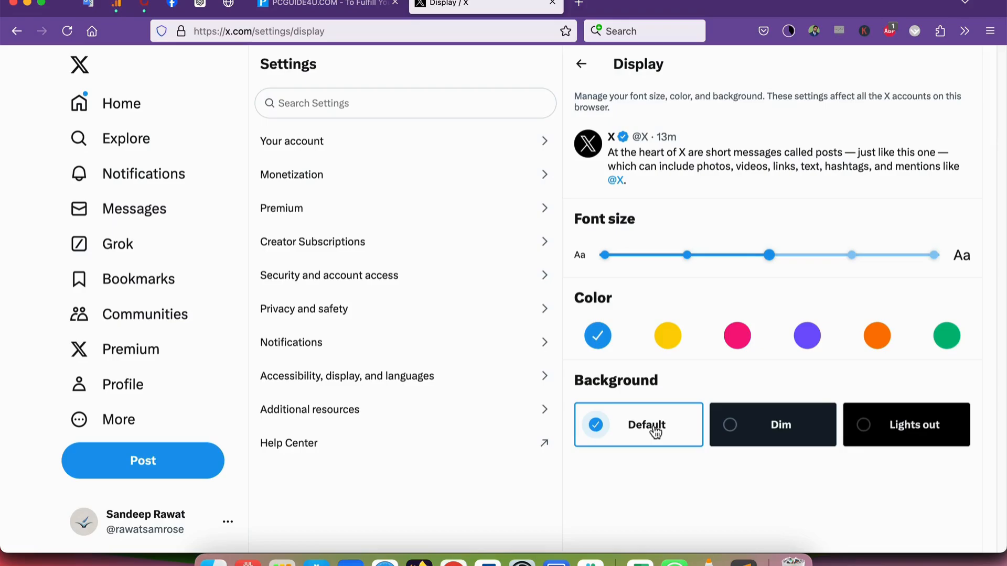
pyautogui.moveTo(652, 430)
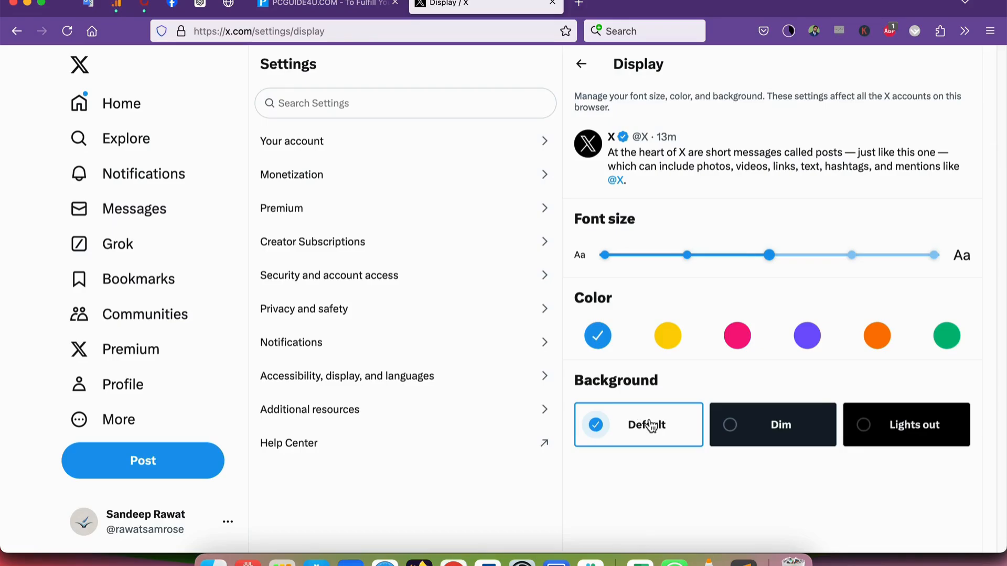